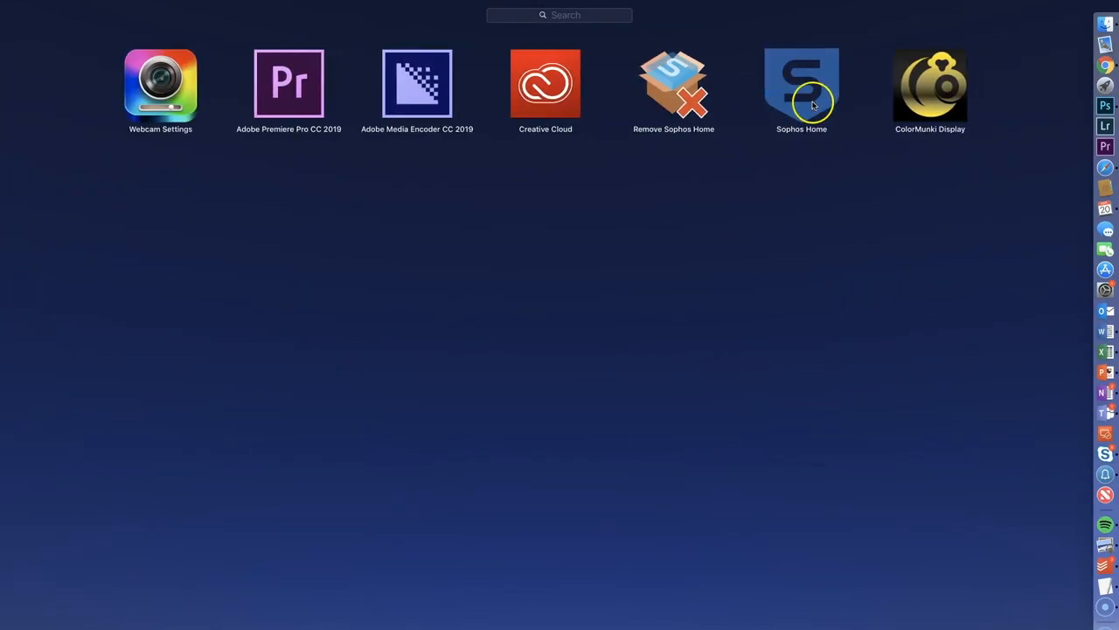
Launch ColorMunki Display to reach the Profile My Display & Projector start screen
double_click(931, 84)
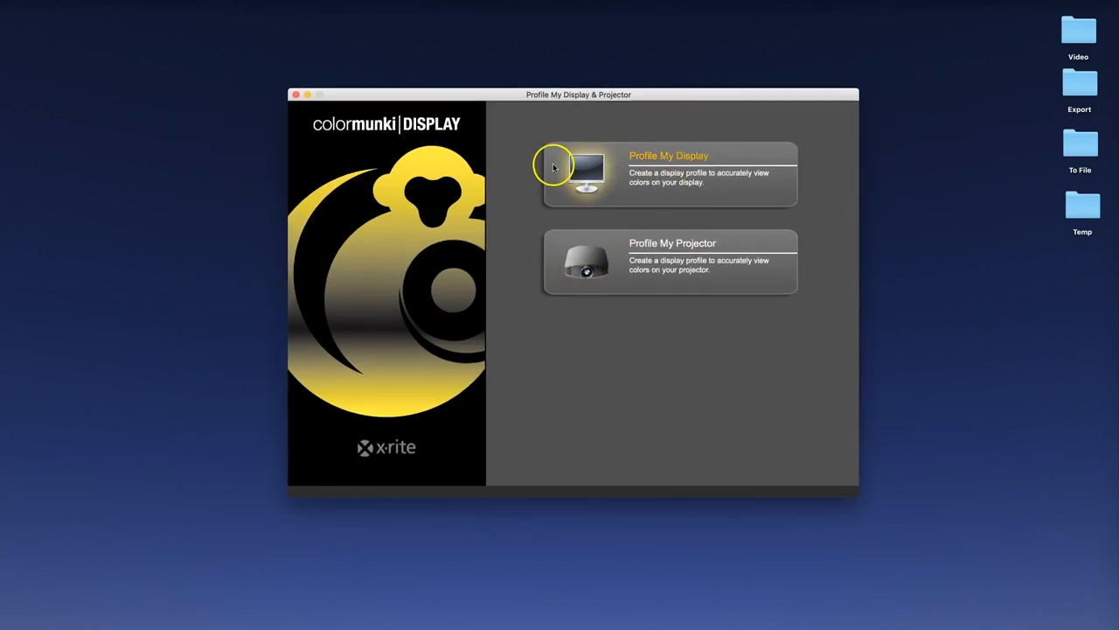
mouse_move(516, 173)
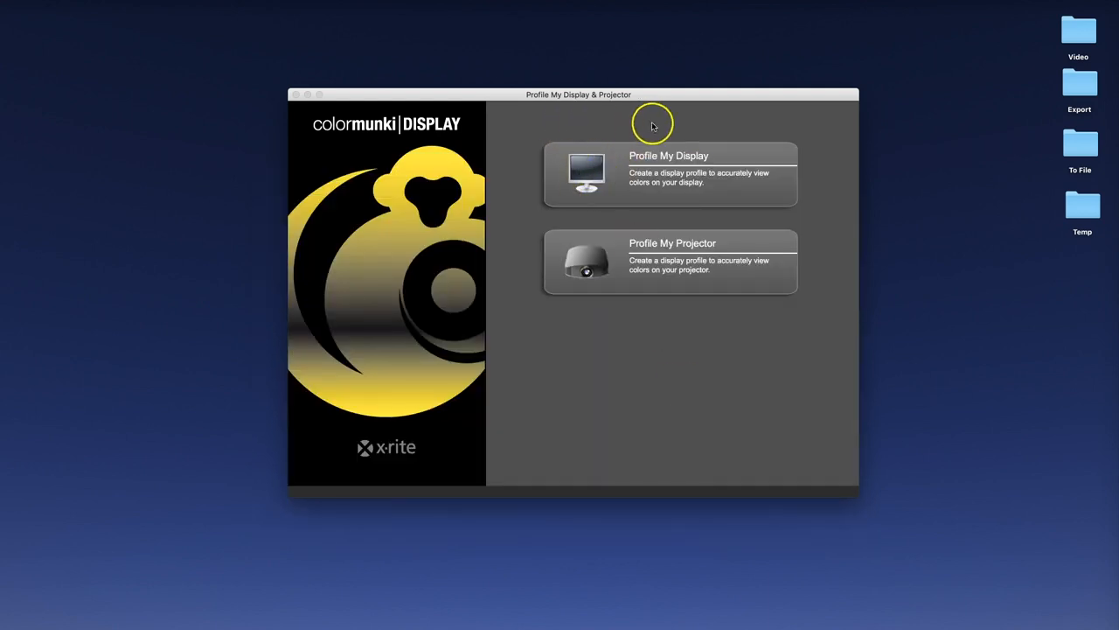
mouse_move(668, 175)
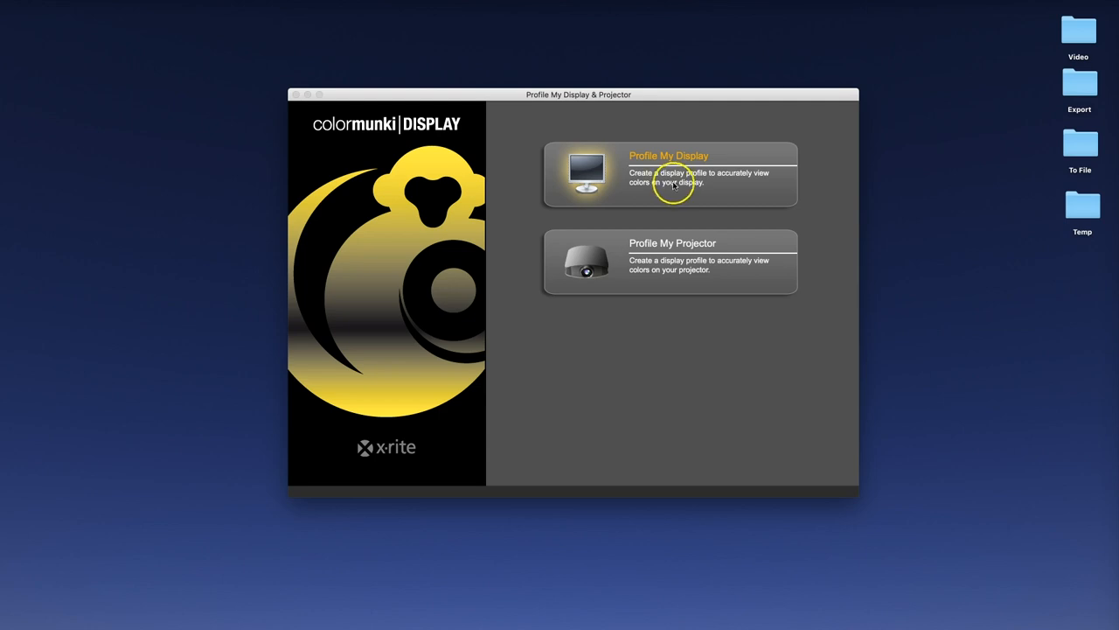
Start profiling the computer display with the Advanced (Photo) preset, keeping D65 white point and 120 cd/m²
left_click(669, 175)
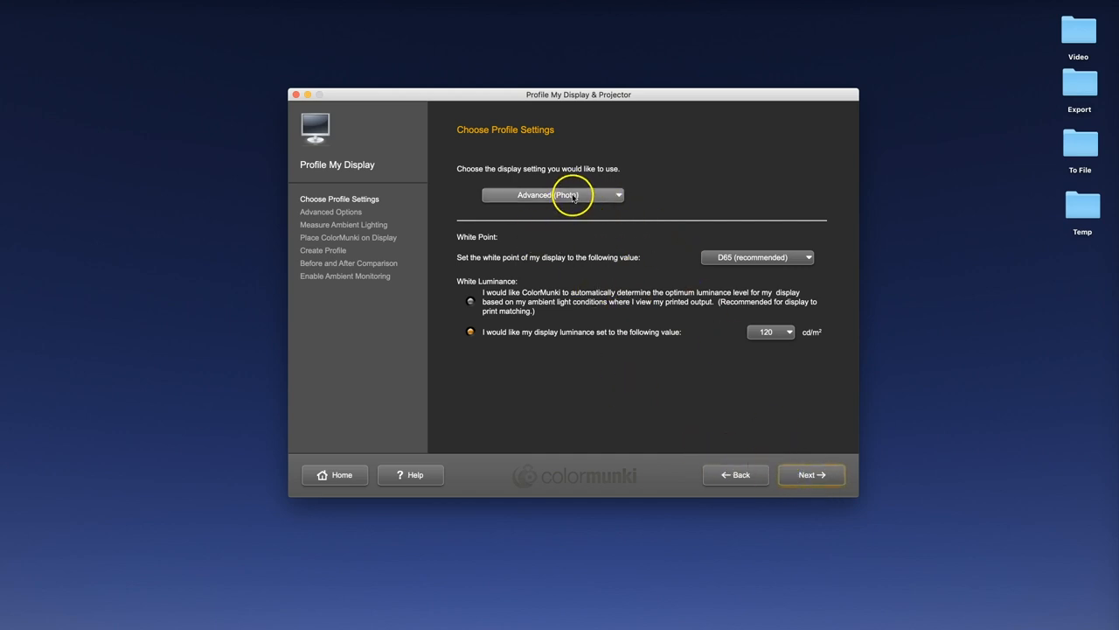
left_click(553, 194)
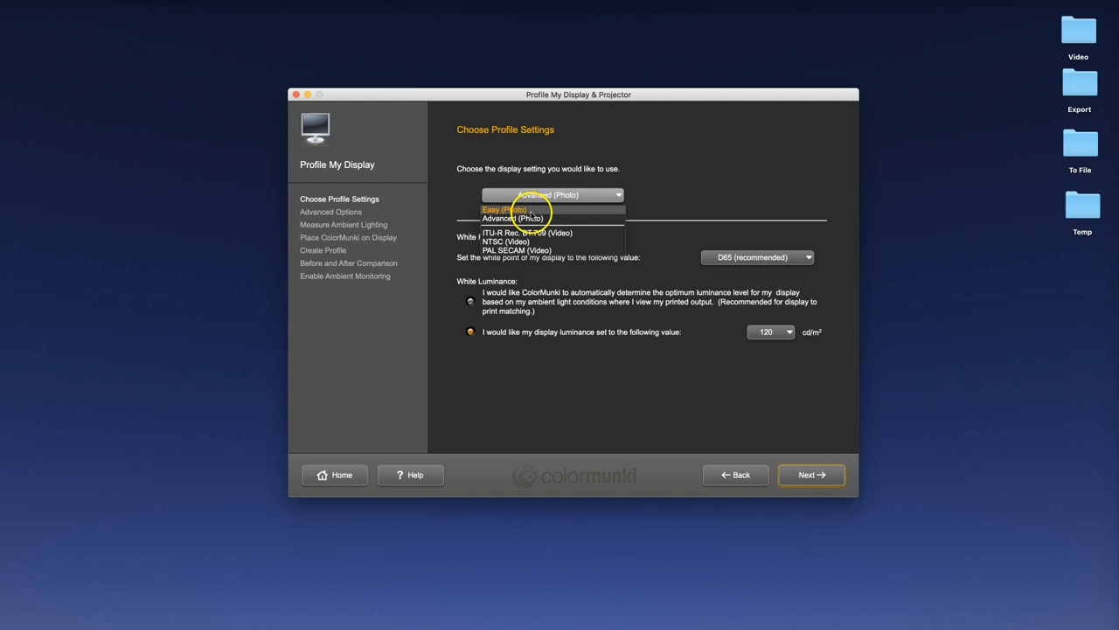
left_click(510, 217)
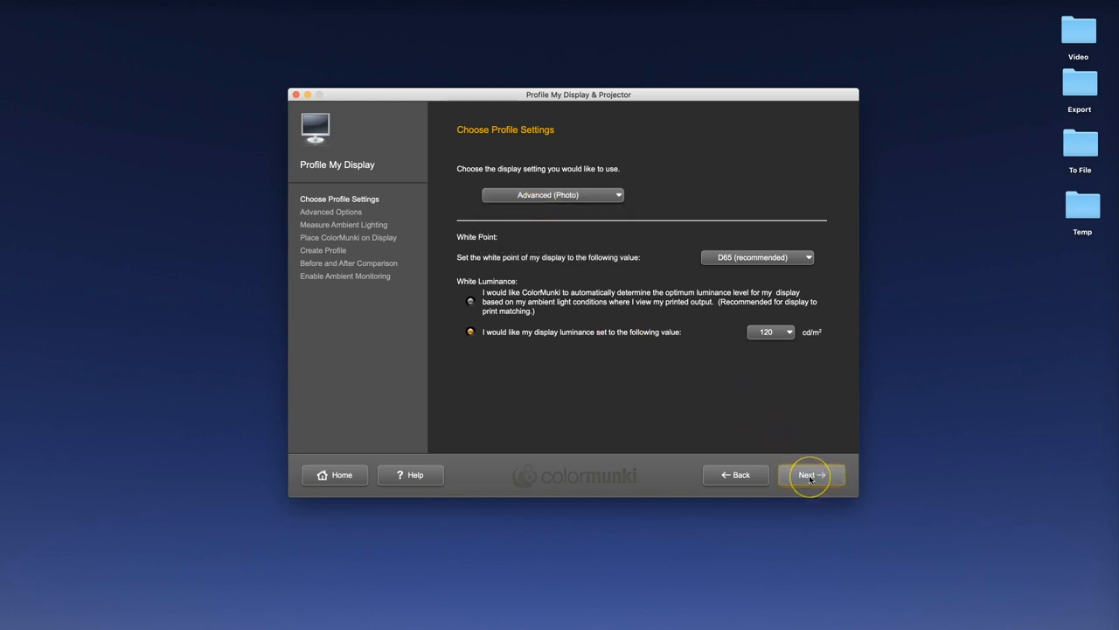
left_click(812, 474)
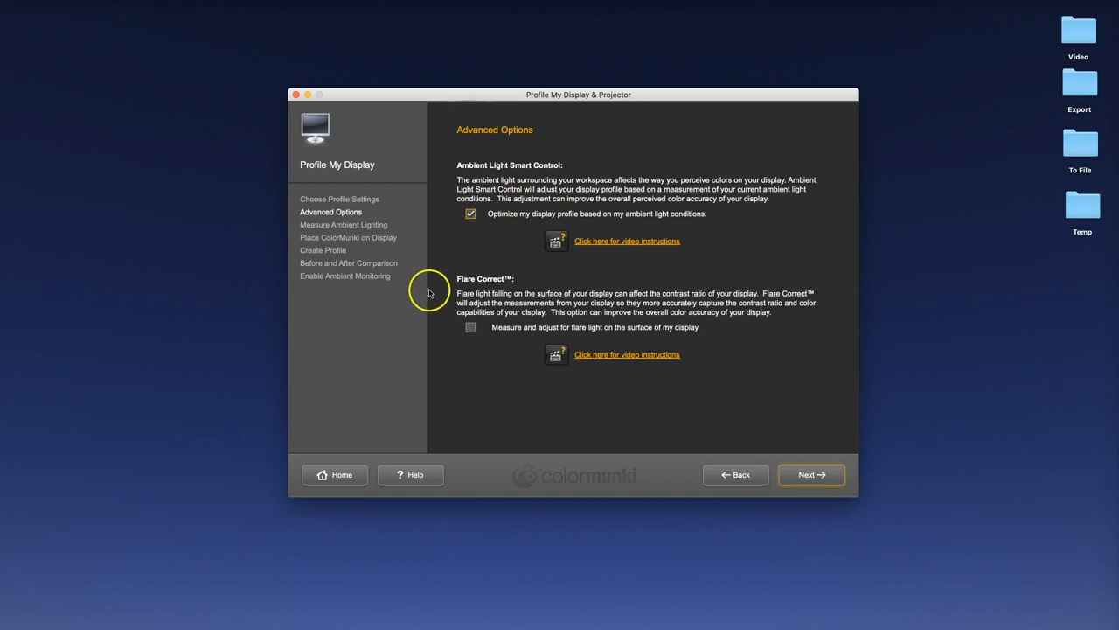
Continue past Advanced Options and measure ambient lighting, reading about 717 lux
left_click(812, 474)
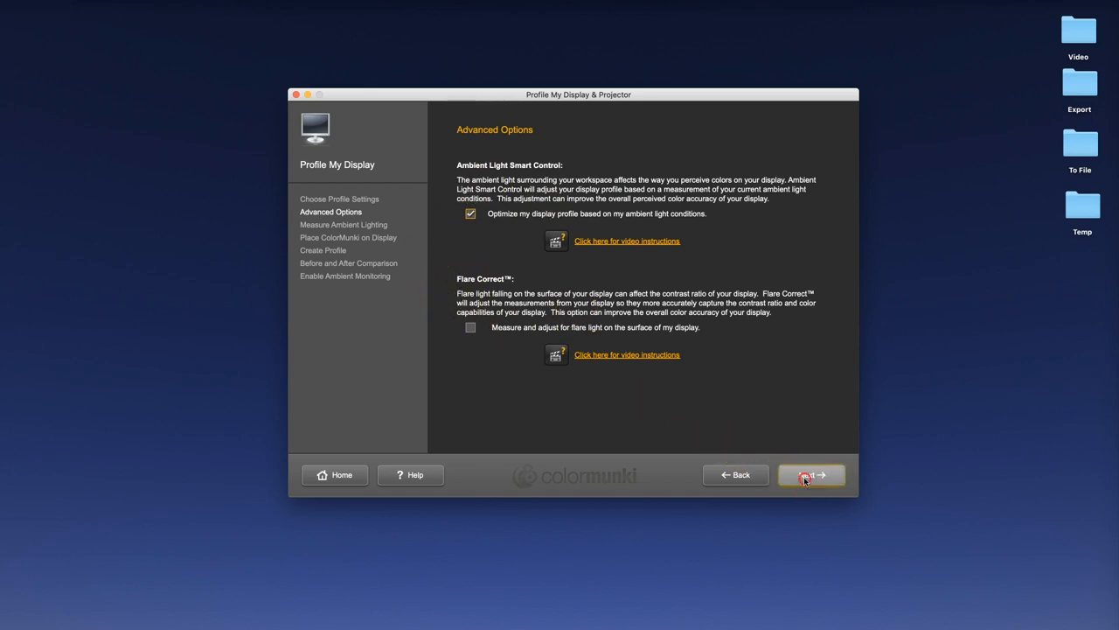
left_click(812, 474)
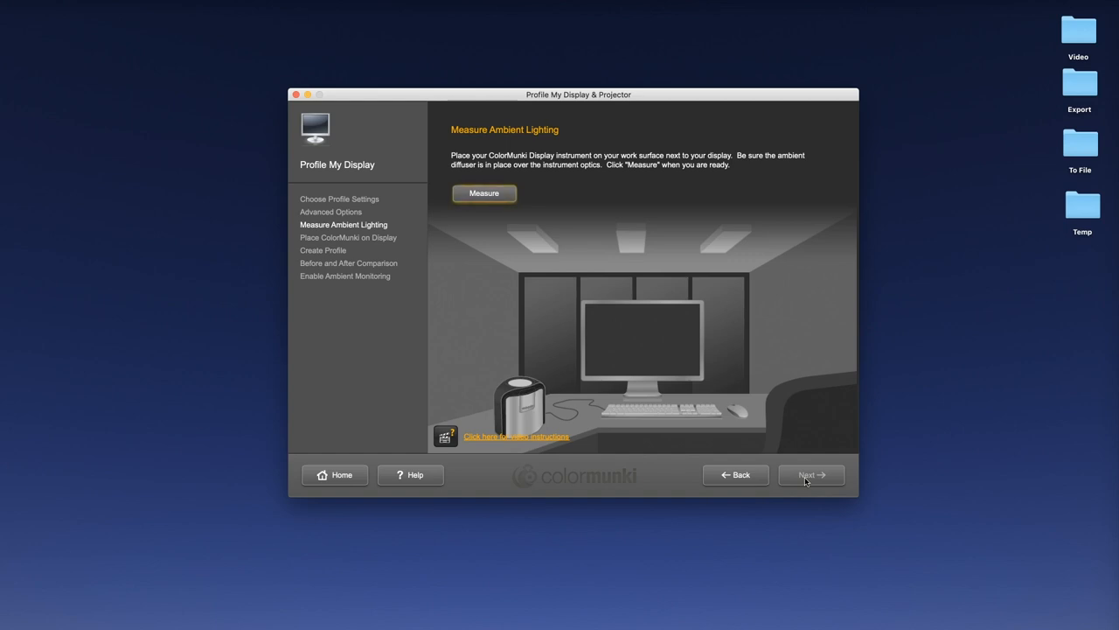
left_click(482, 193)
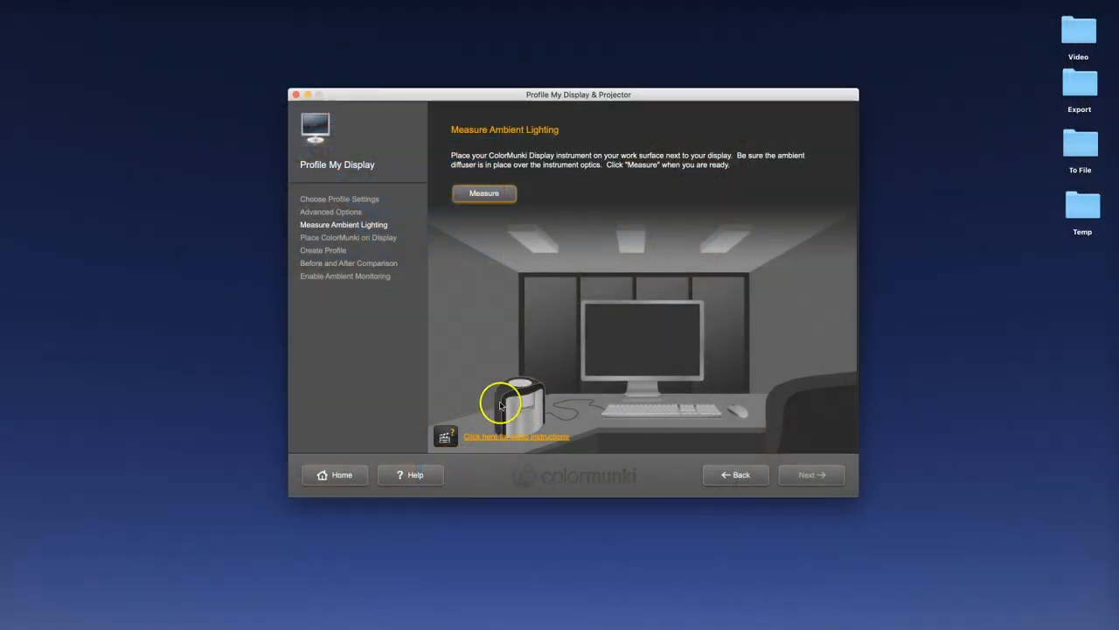
left_click(482, 192)
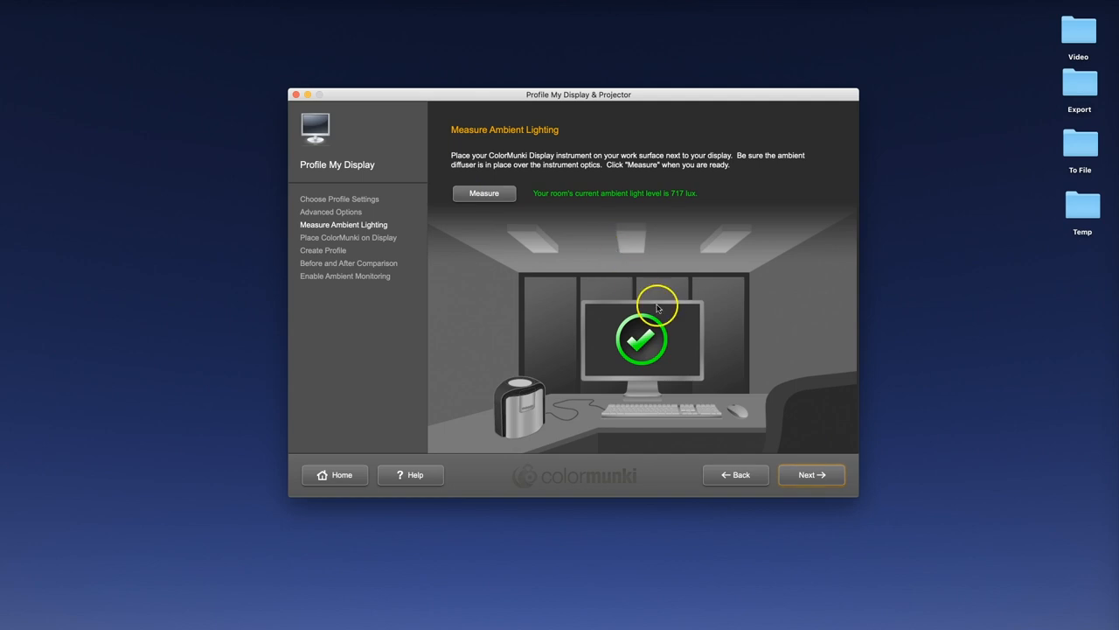
mouse_move(808, 475)
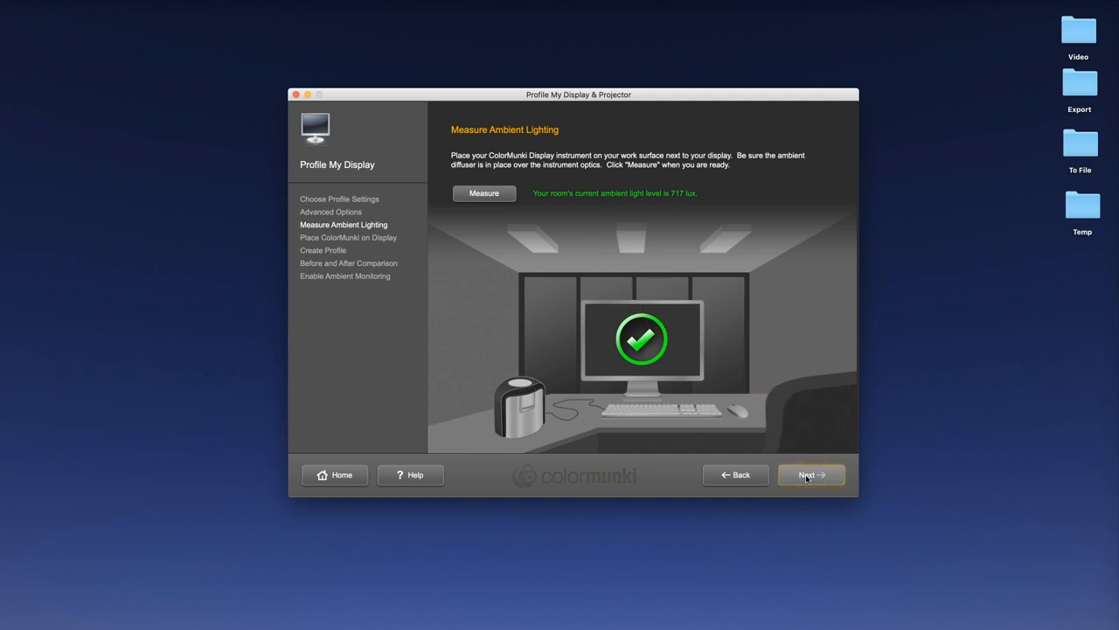
Proceed to measuring the display and adjust brightness toward the 120 cd/m² target, reaching 119
left_click(811, 474)
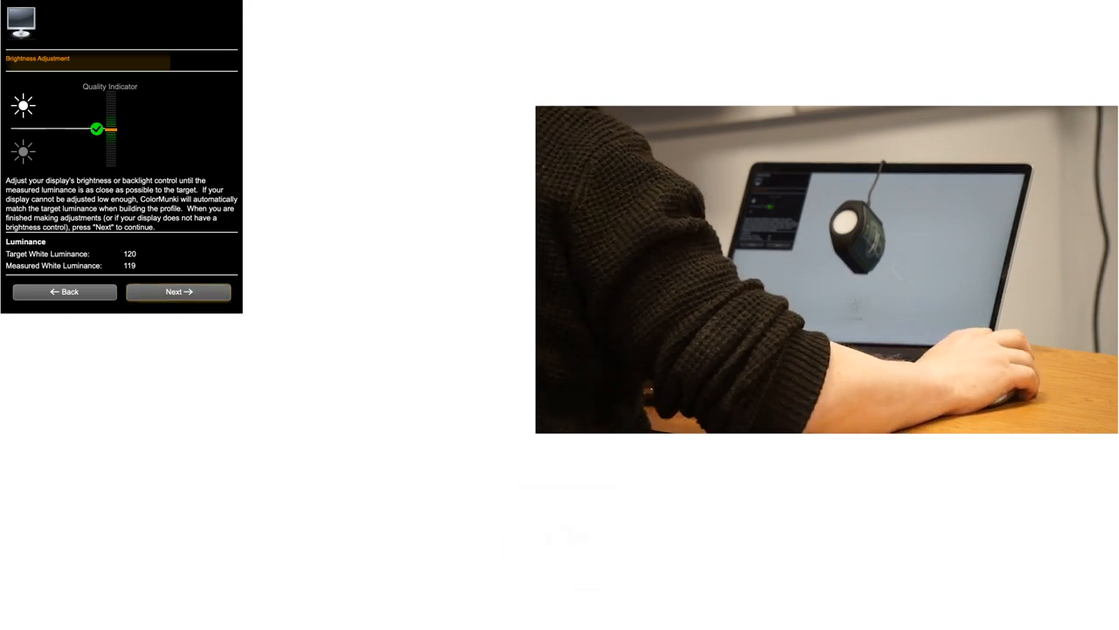
Accept the brightness adjustment and let patch measurements run until the Create Profile page appears
left_click(178, 290)
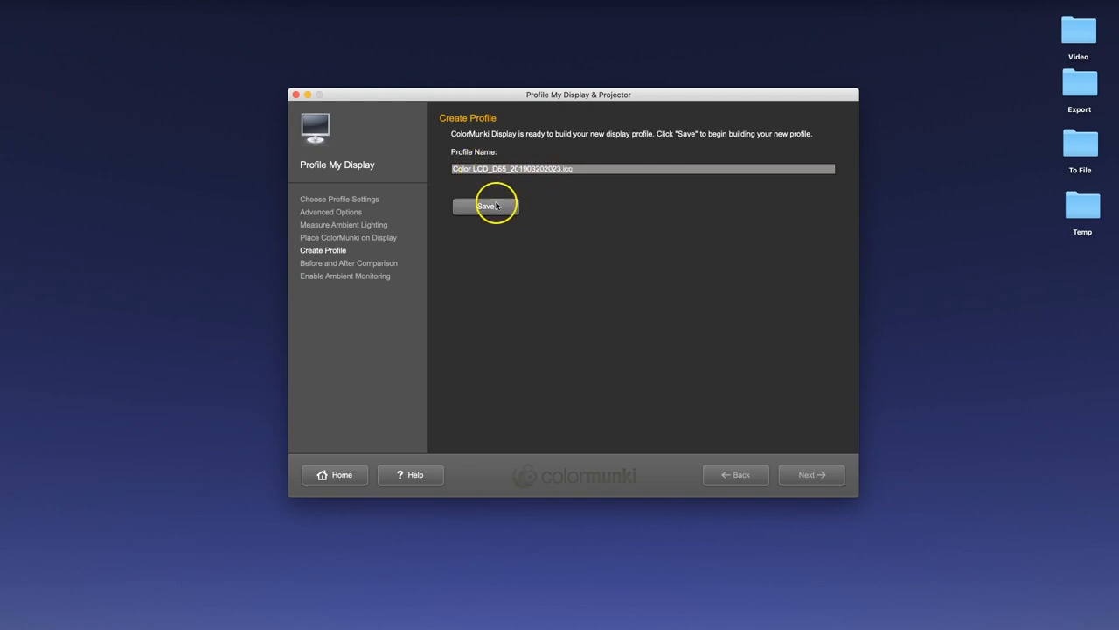
Save and build the new profile under its suggested name, leaving the re-profile reminder unchecked
left_click(486, 207)
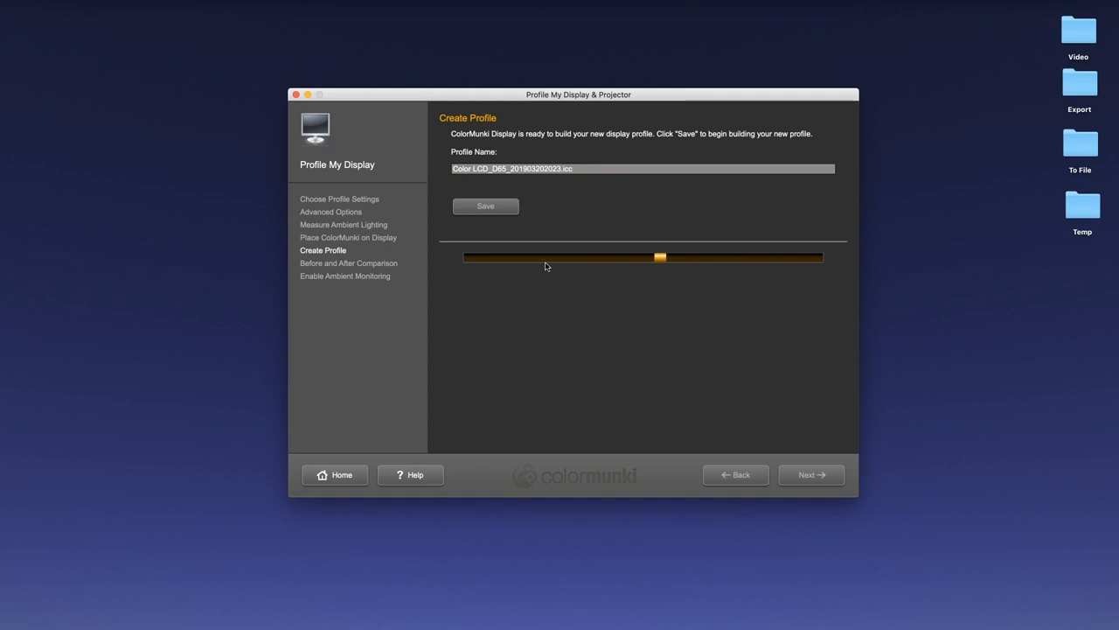
left_click(487, 206)
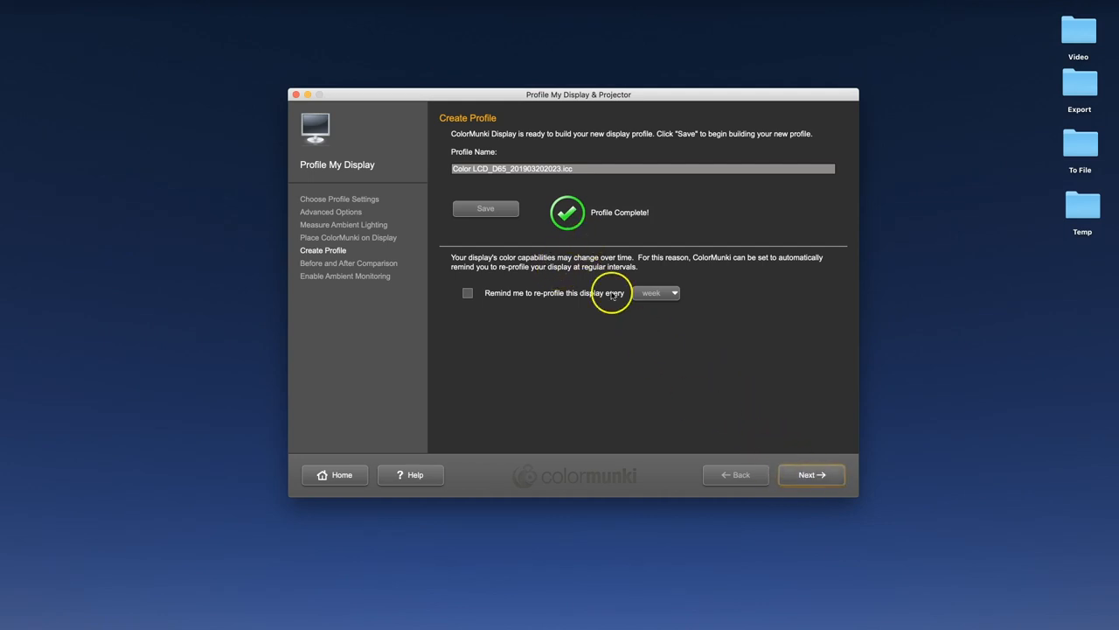
mouse_move(579, 301)
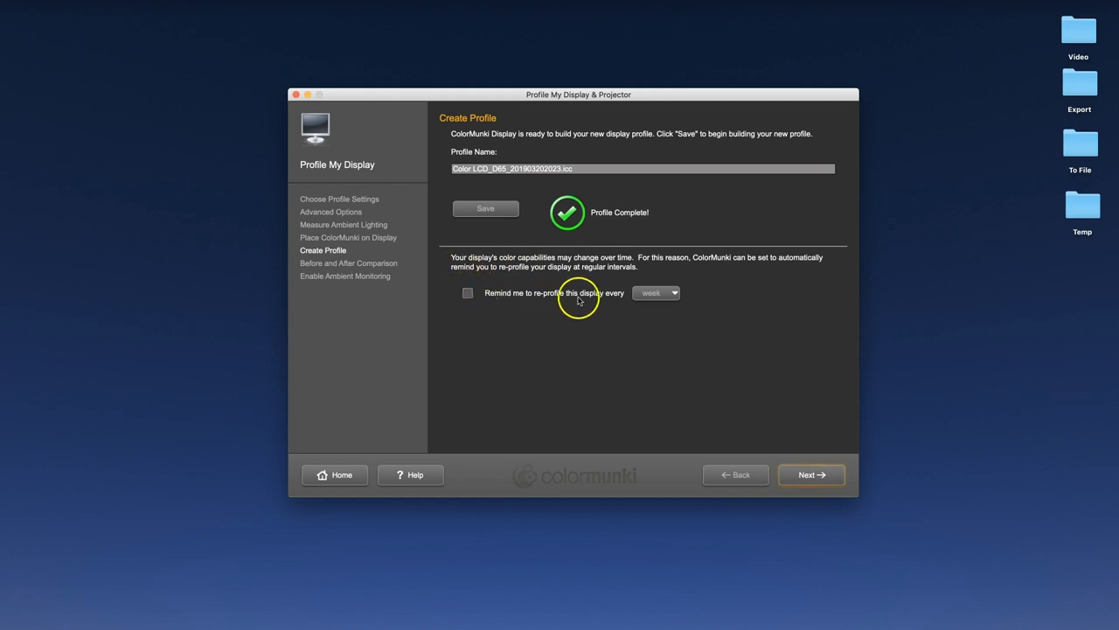
mouse_move(491, 299)
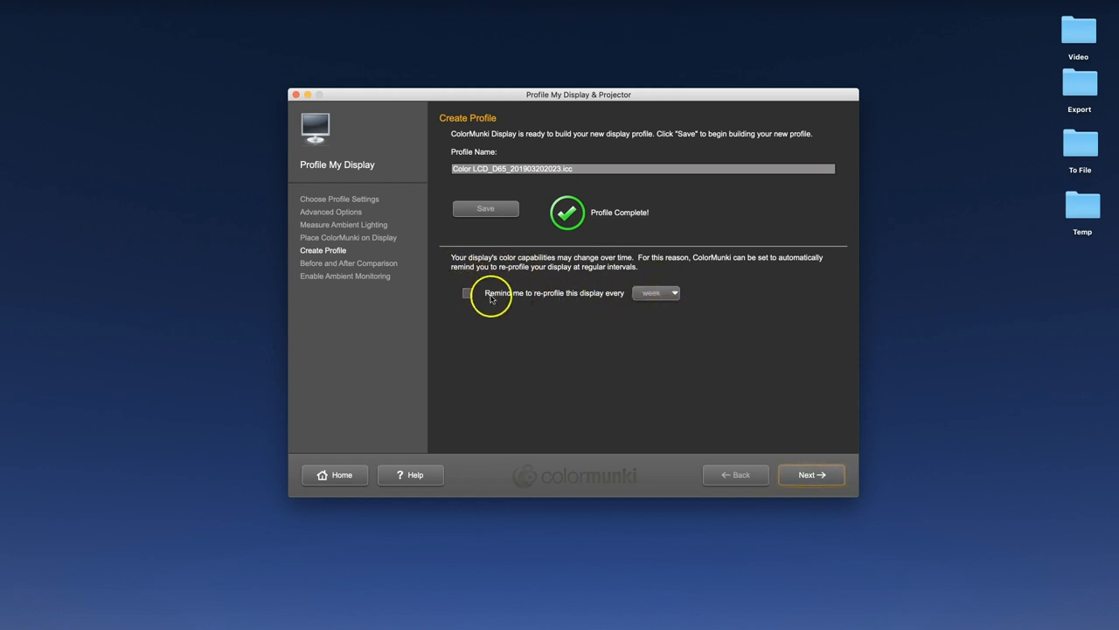
mouse_move(797, 469)
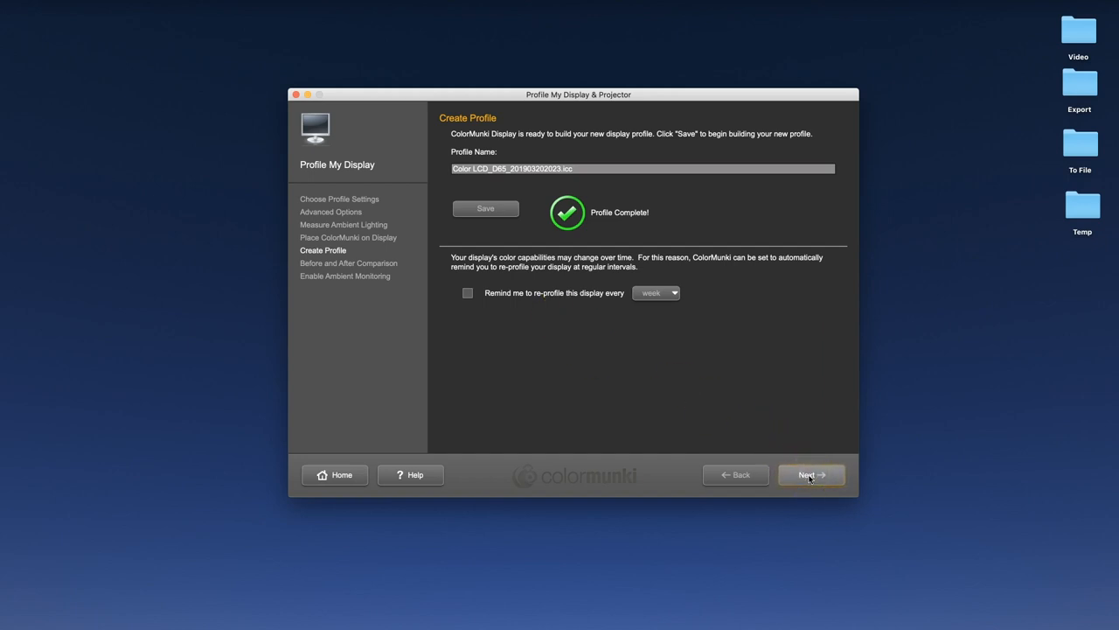
left_click(810, 474)
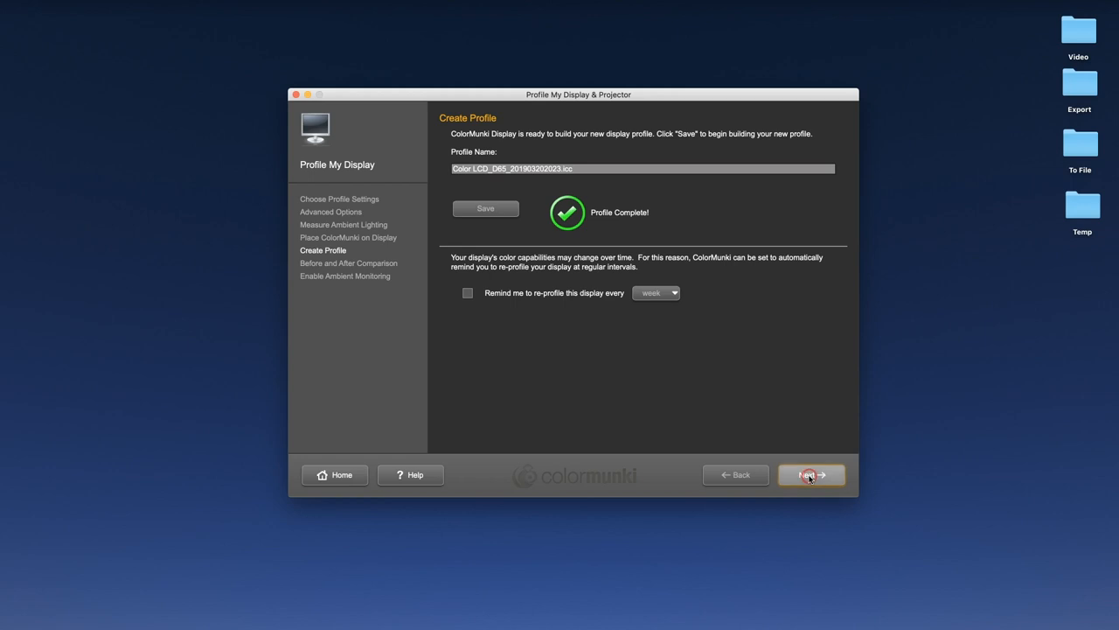
Toggle the bride sample photo between Before and After to see the new profile's effect
left_click(811, 474)
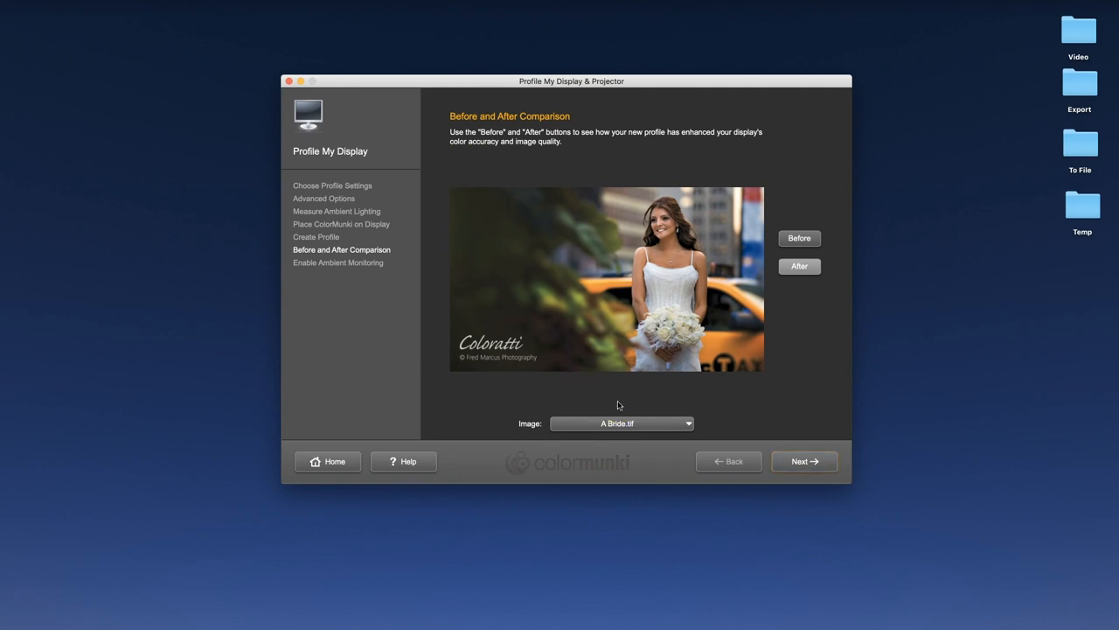
left_click(797, 266)
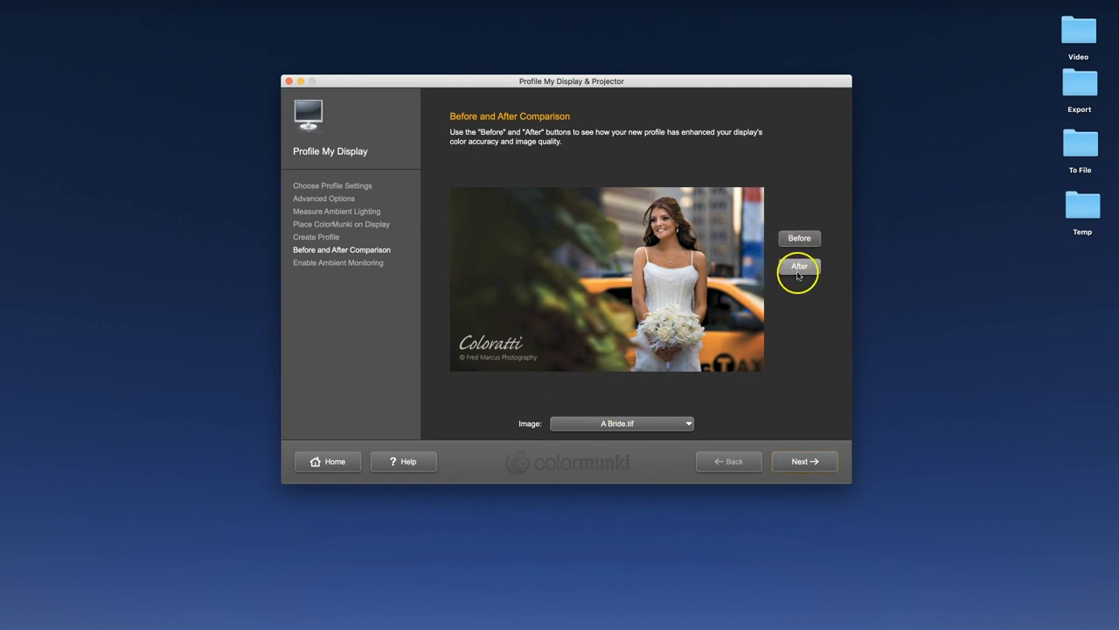
left_click(797, 265)
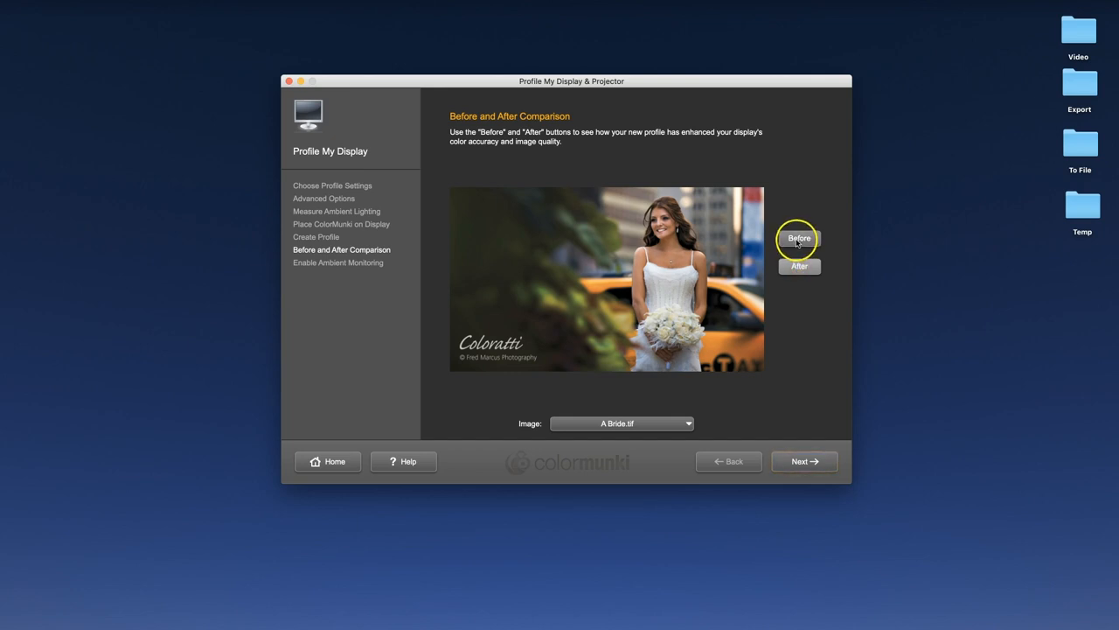
left_click(797, 266)
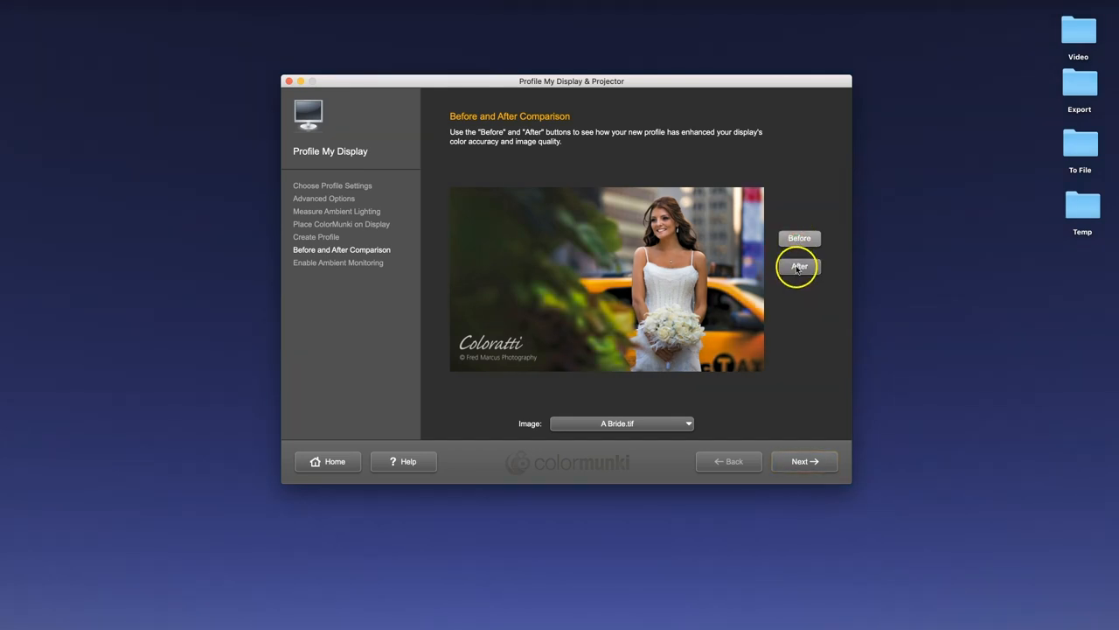
left_click(799, 238)
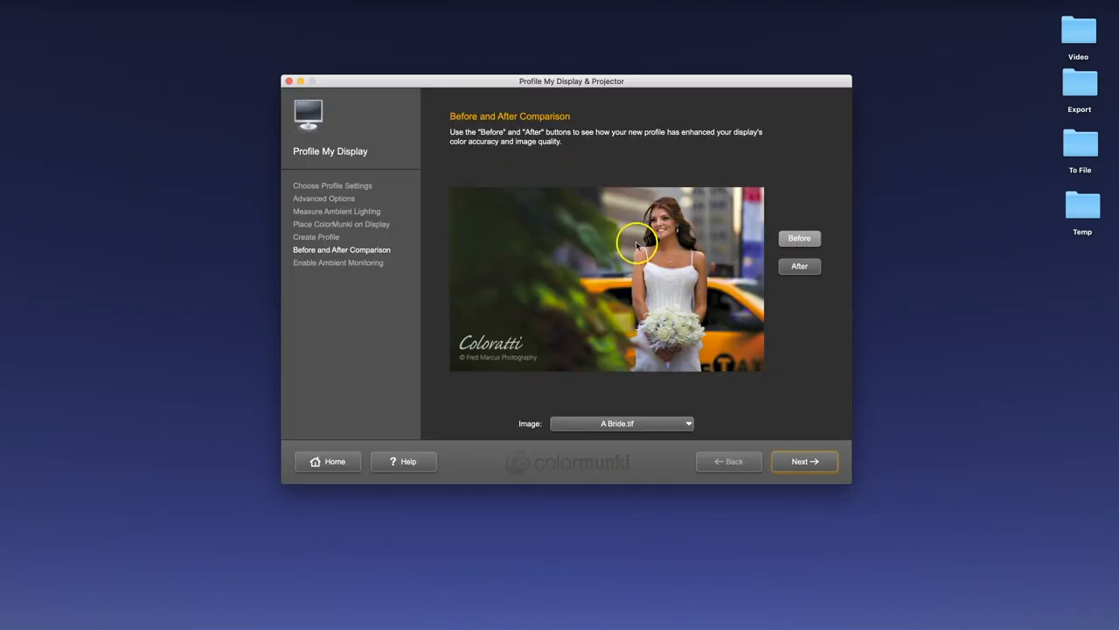
left_click(798, 266)
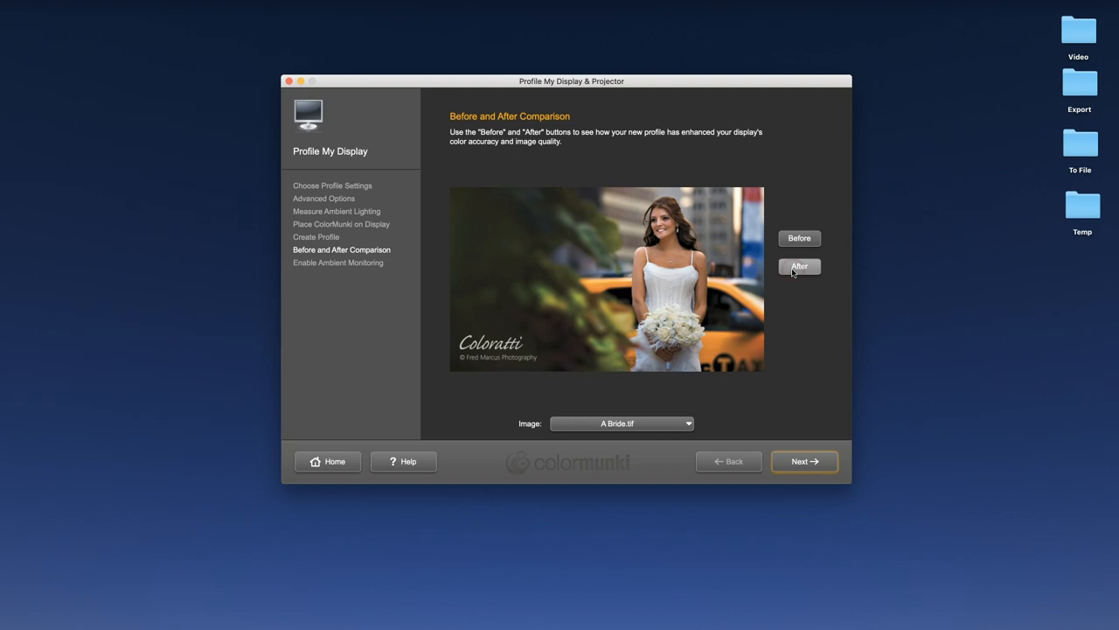
left_click(622, 423)
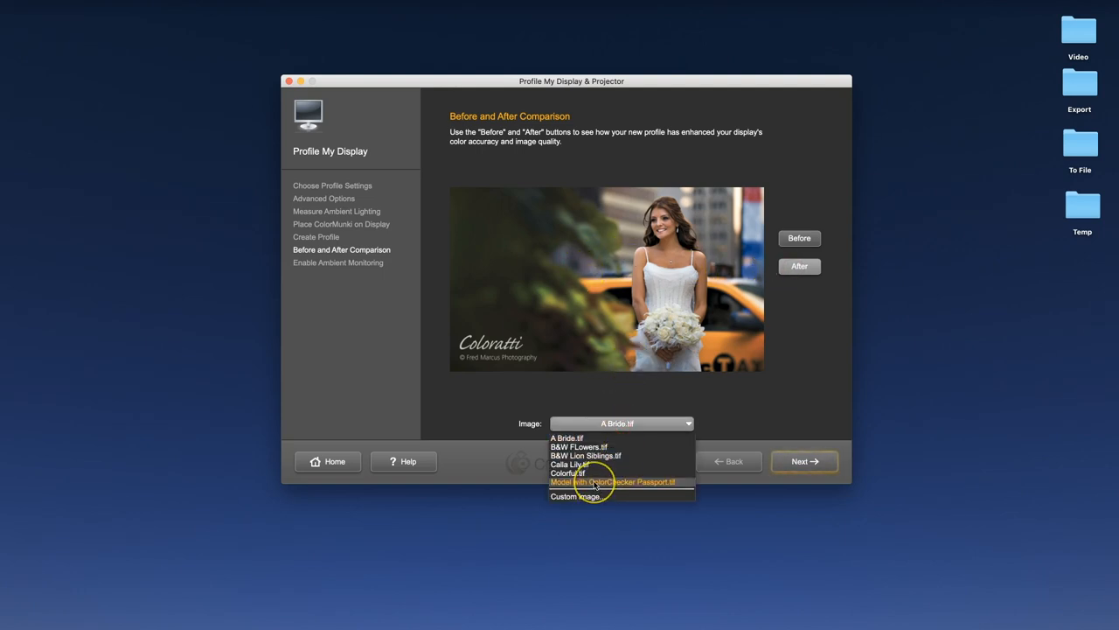
Compare Before/After on Colorful.tif ivy house and Calla Lily.tif, then continue to ambient monitoring
left_click(566, 472)
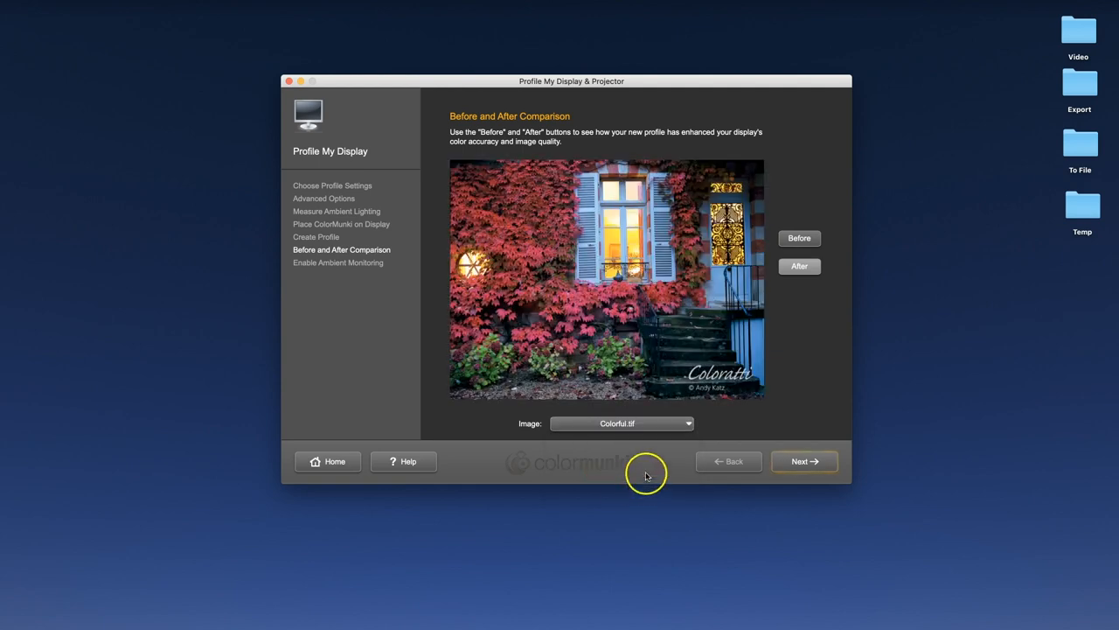
mouse_move(558, 218)
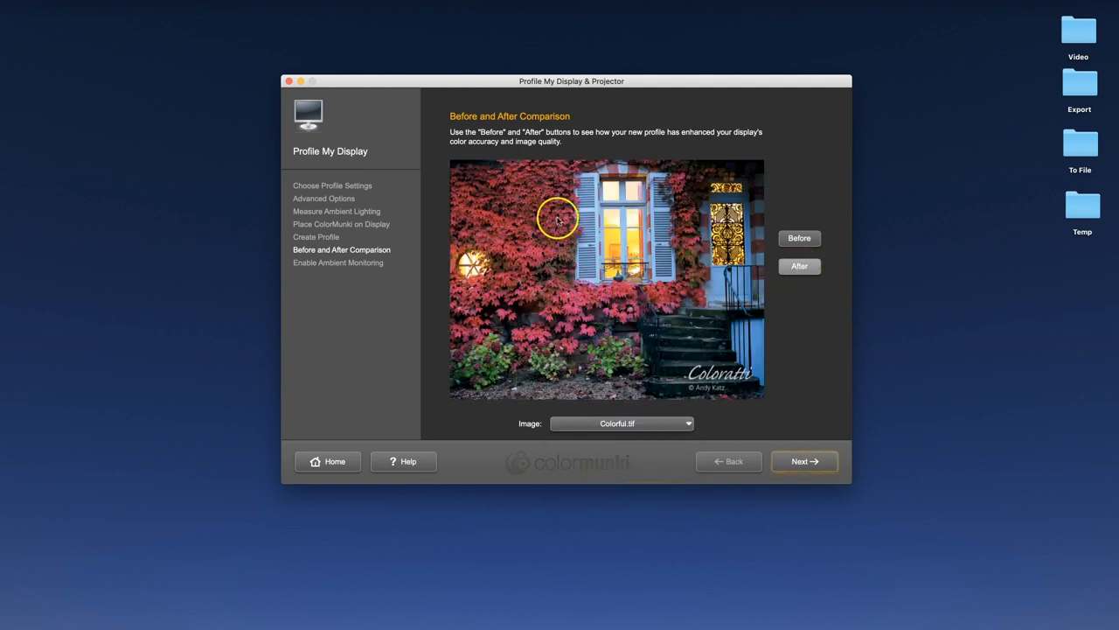
left_click(797, 266)
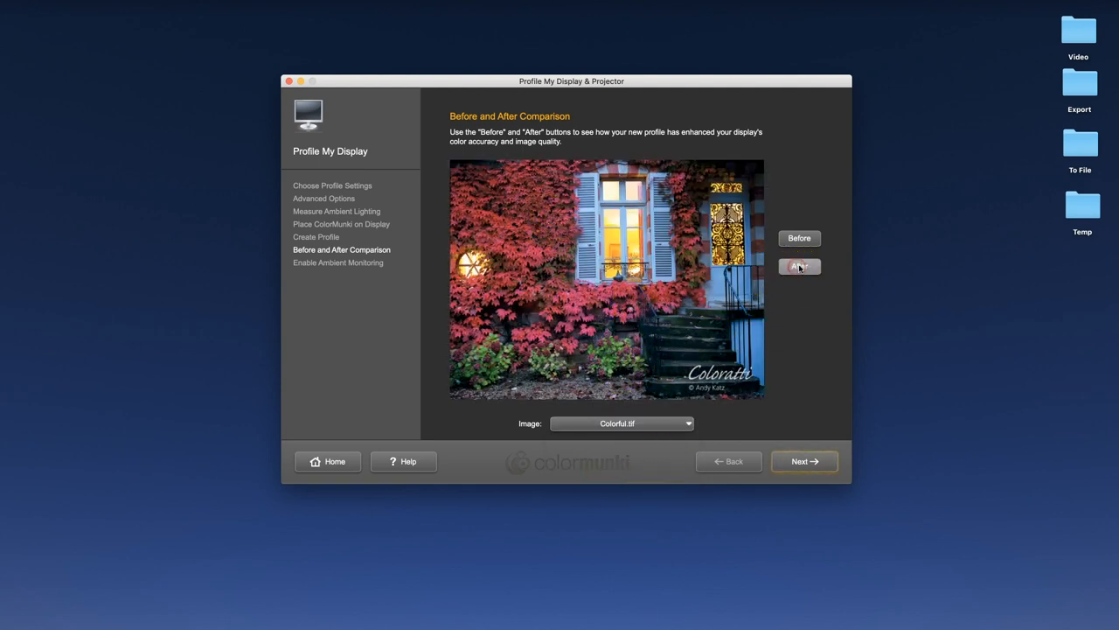
left_click(798, 266)
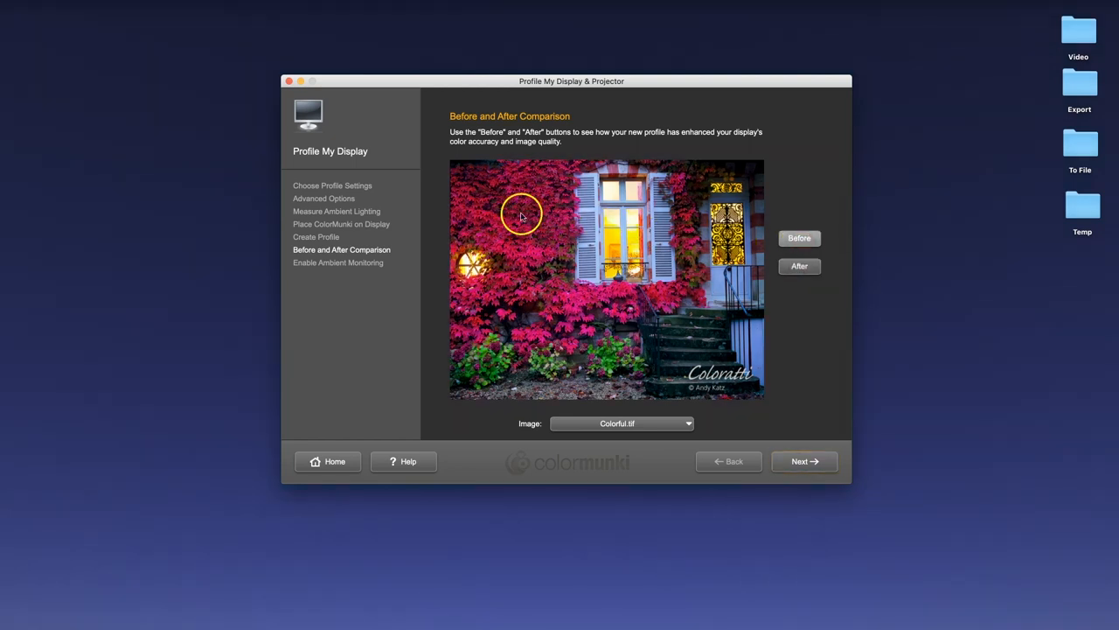
mouse_move(756, 339)
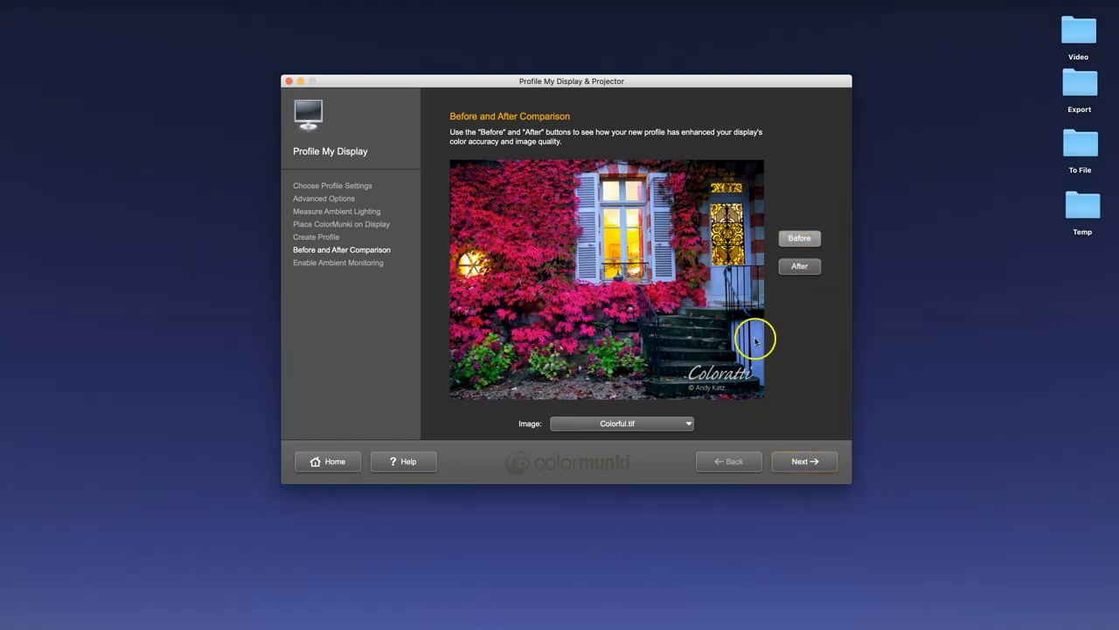
left_click(797, 237)
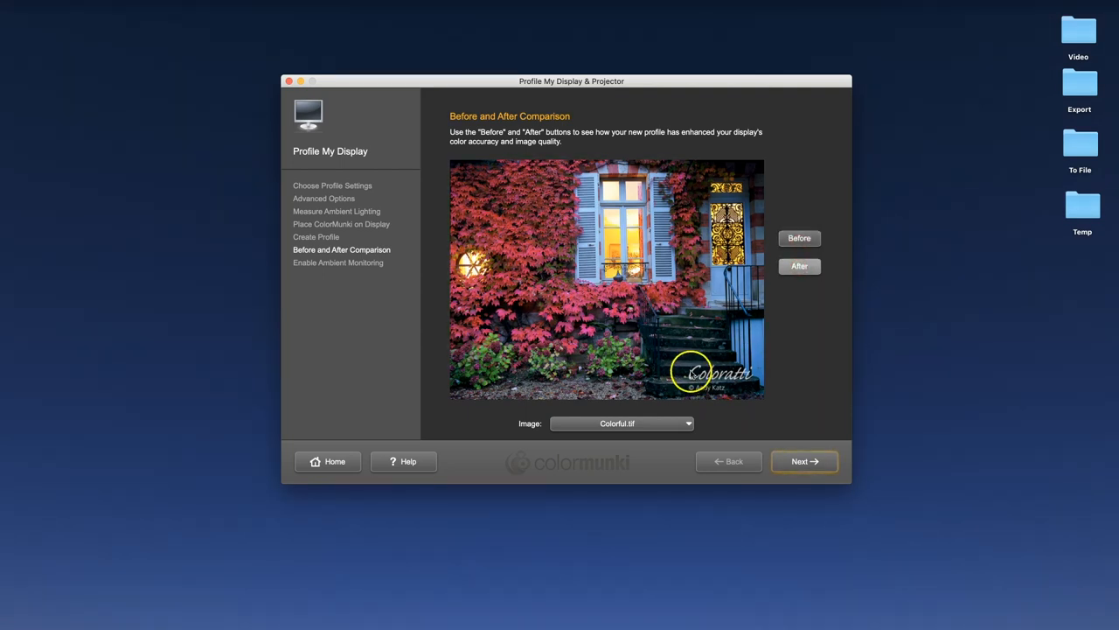
left_click(621, 424)
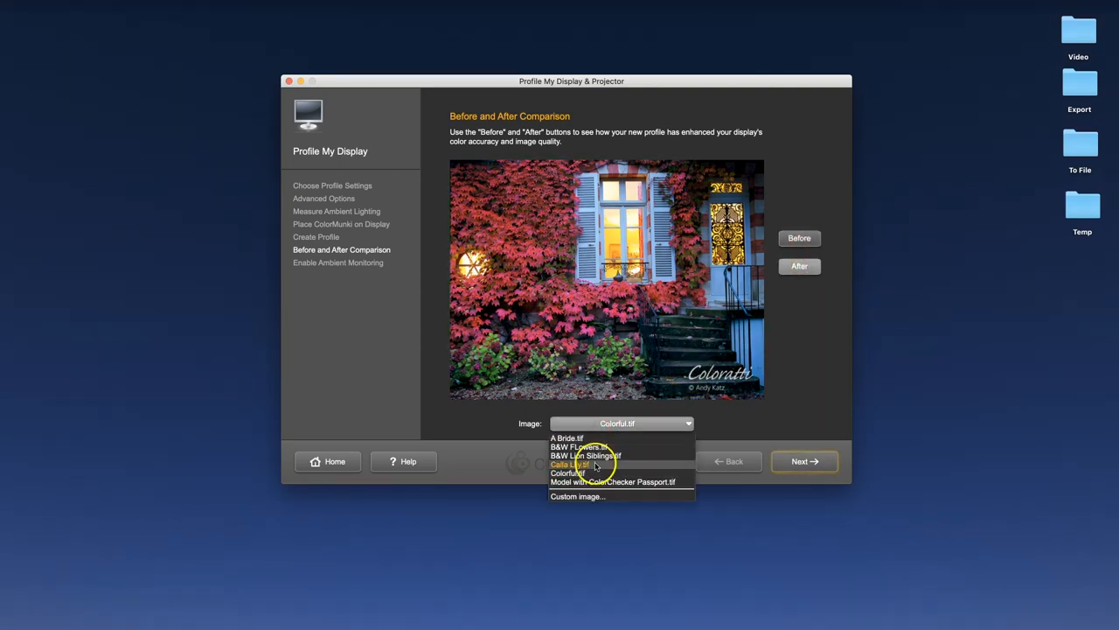
left_click(570, 464)
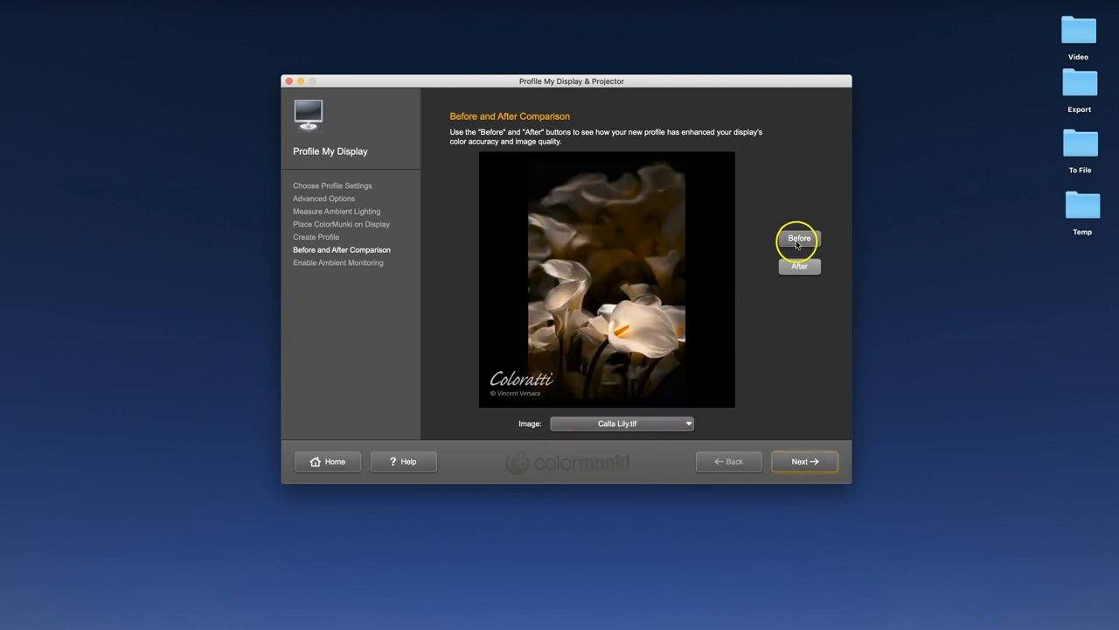
left_click(797, 238)
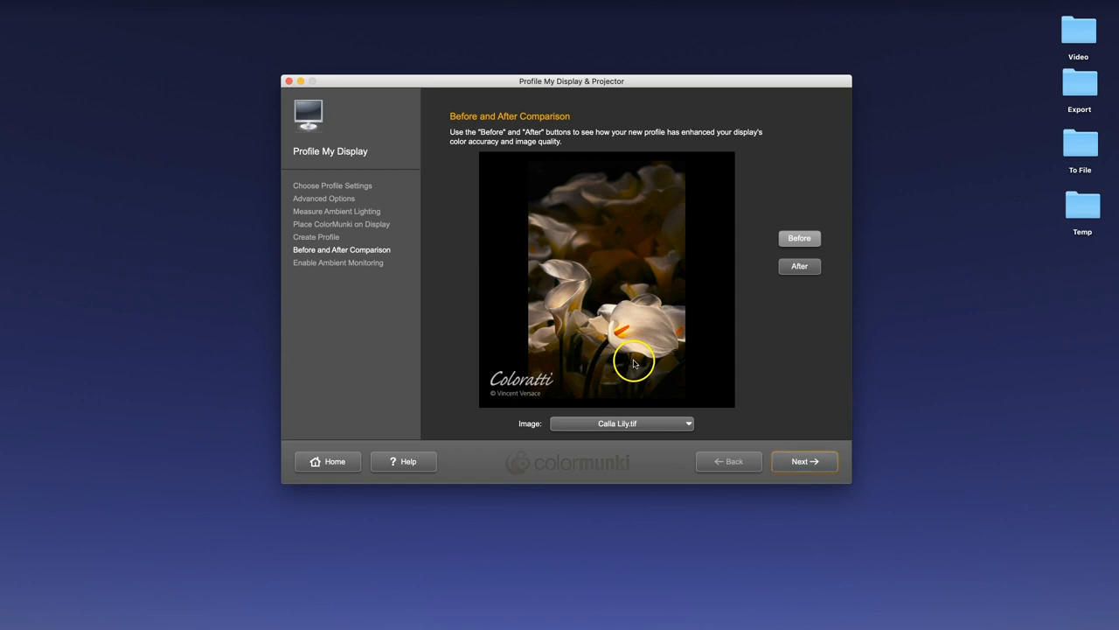
left_click(804, 462)
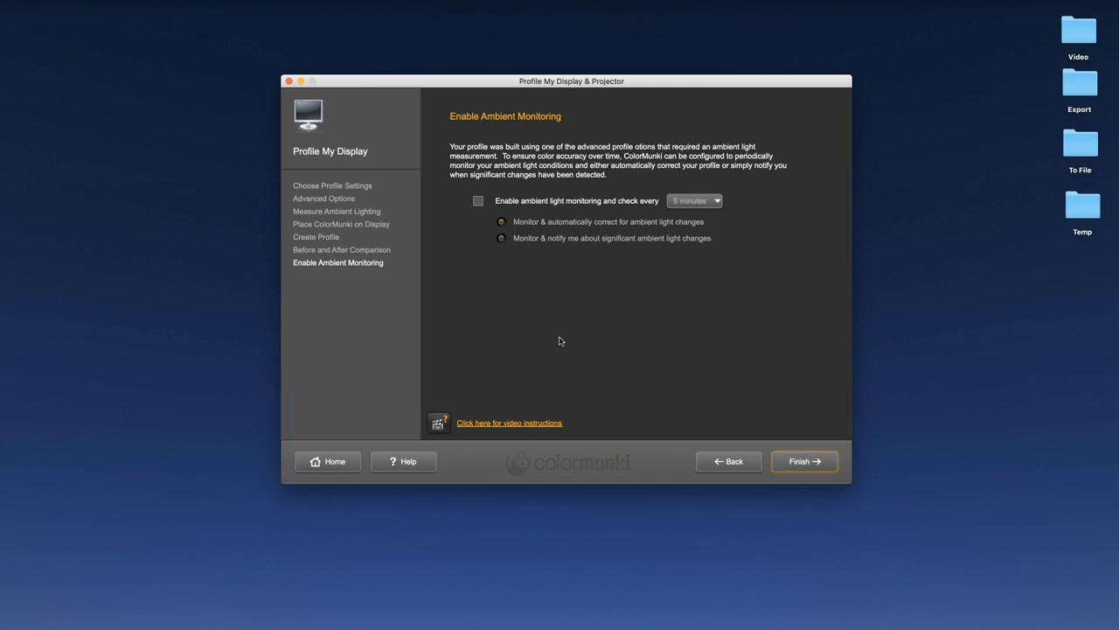
mouse_move(647, 251)
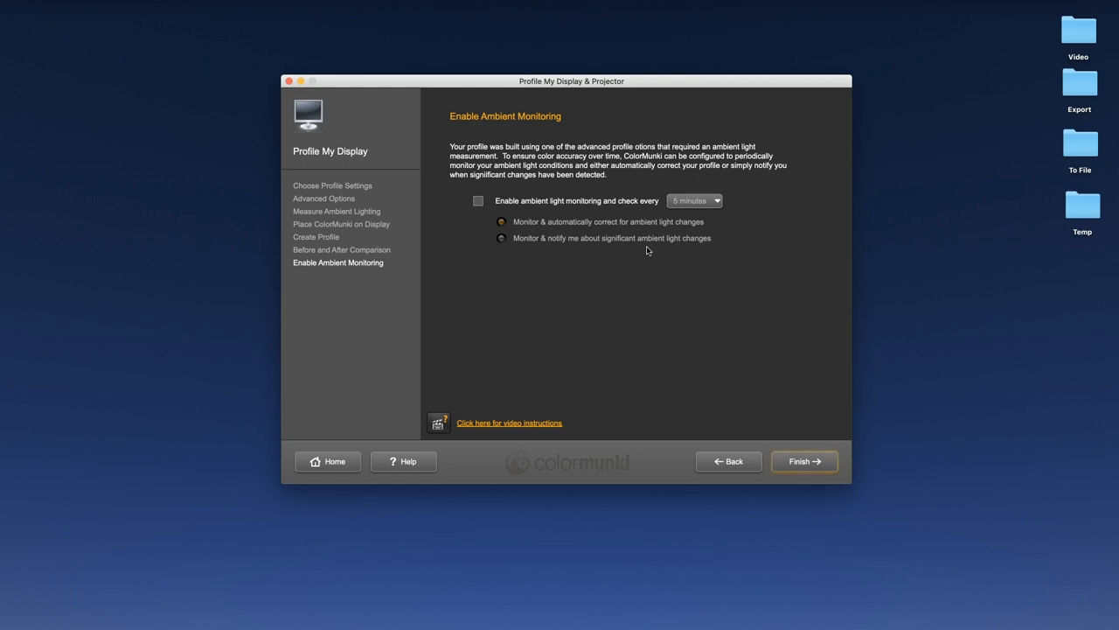
Leave ambient light monitoring unchecked, finish the wizard and close ColorMunki Display to the desktop
left_click(479, 199)
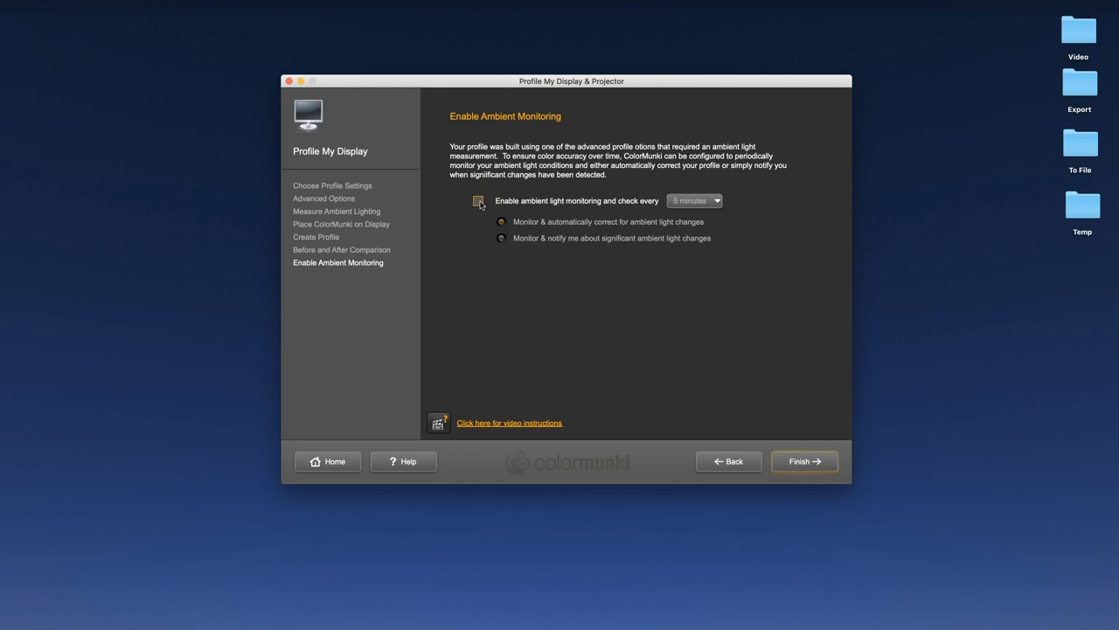
left_click(479, 199)
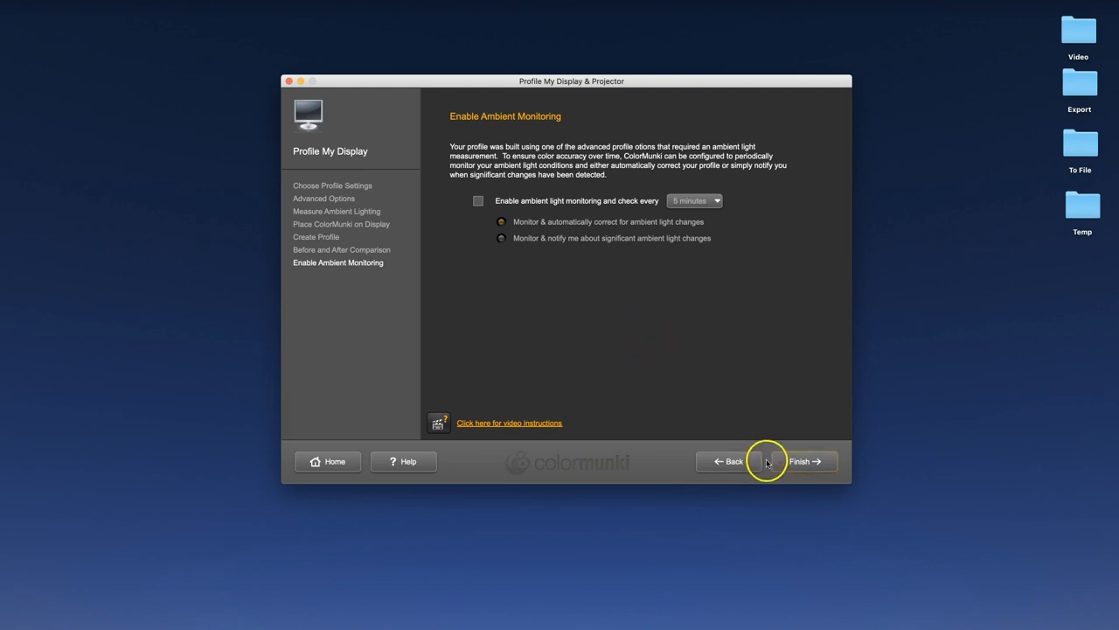
mouse_move(430, 292)
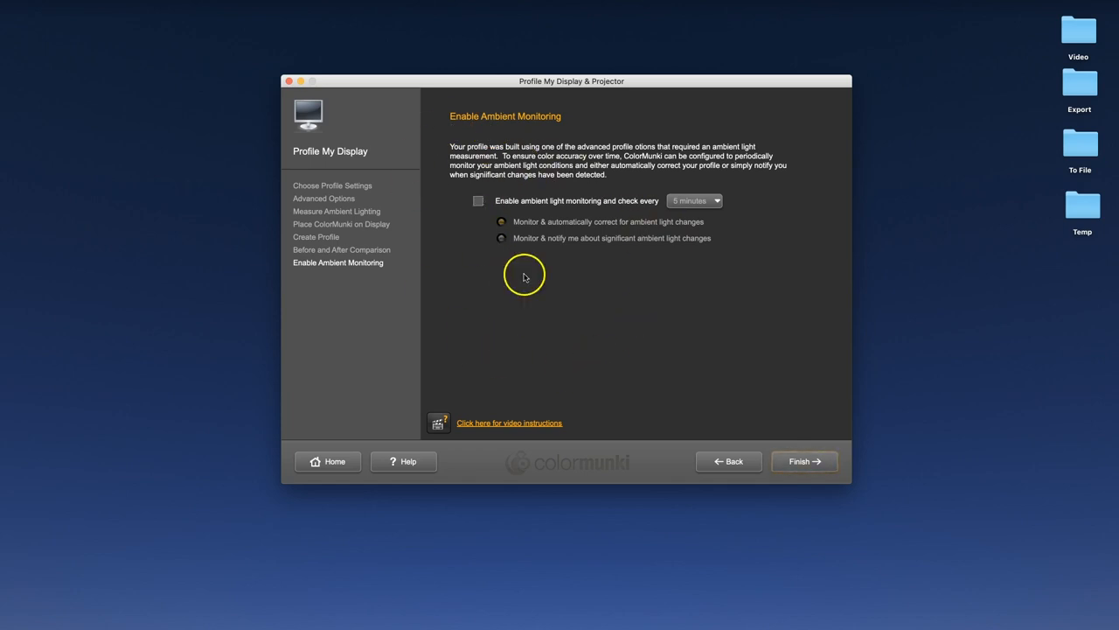
mouse_move(498, 238)
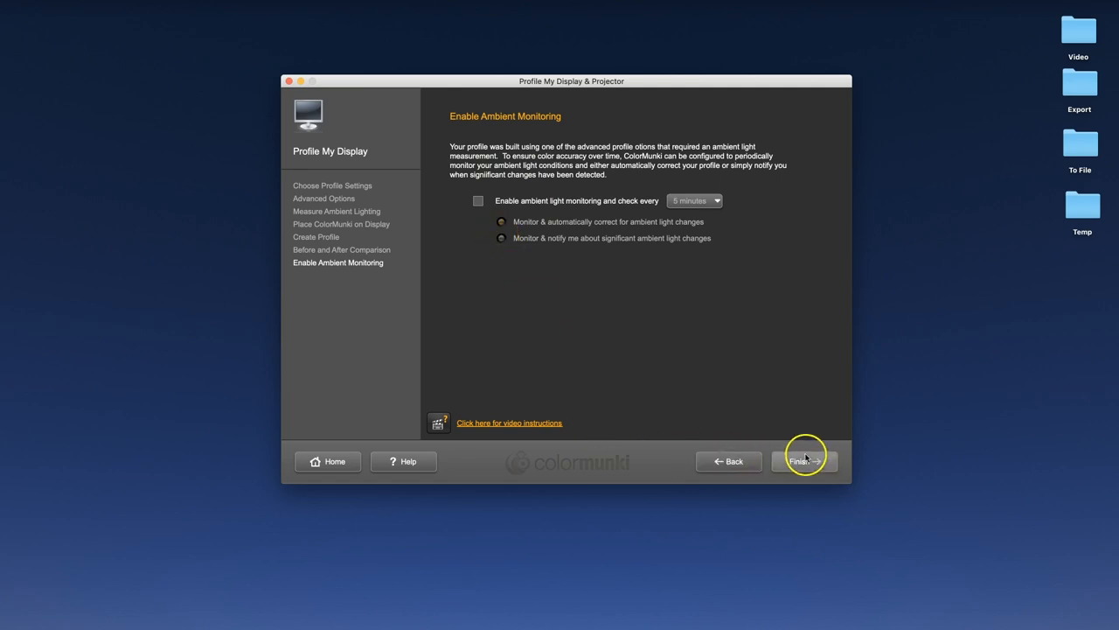
left_click(801, 461)
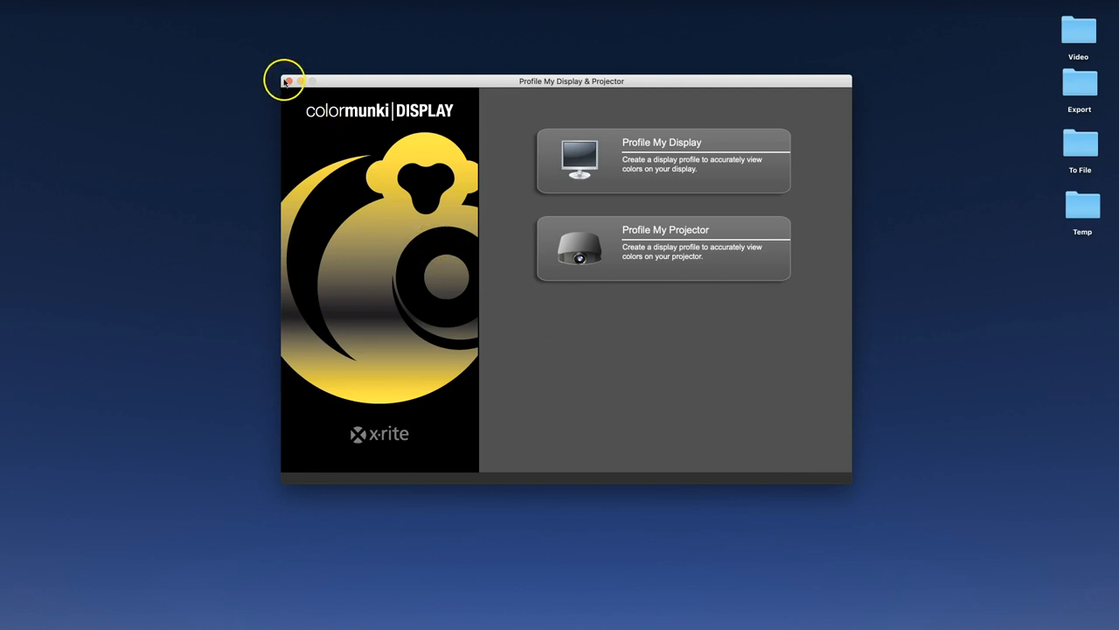
left_click(287, 80)
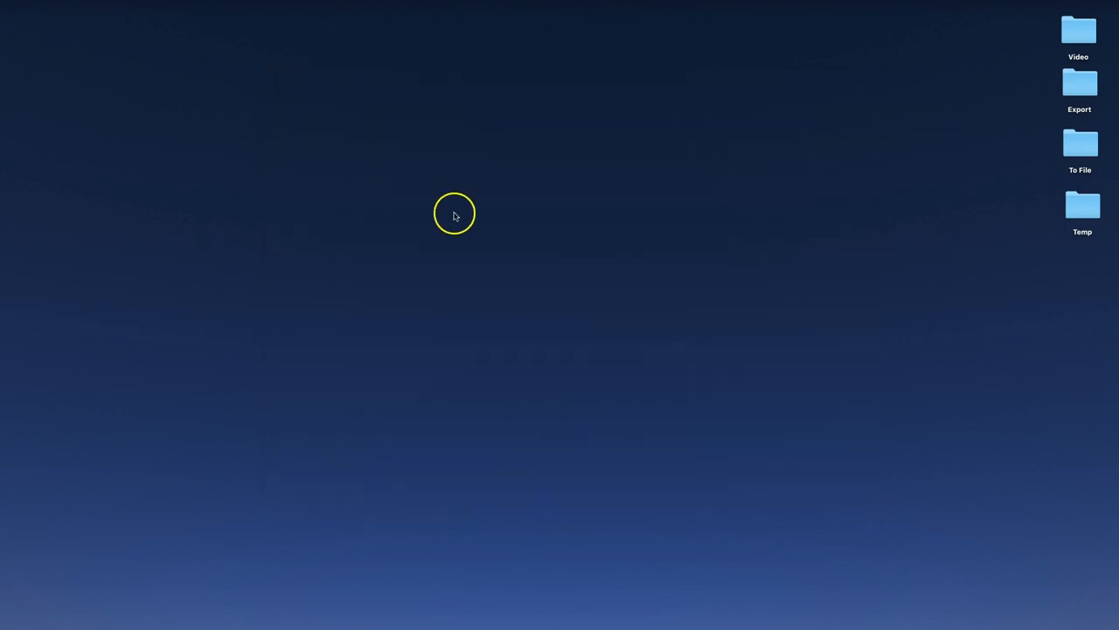